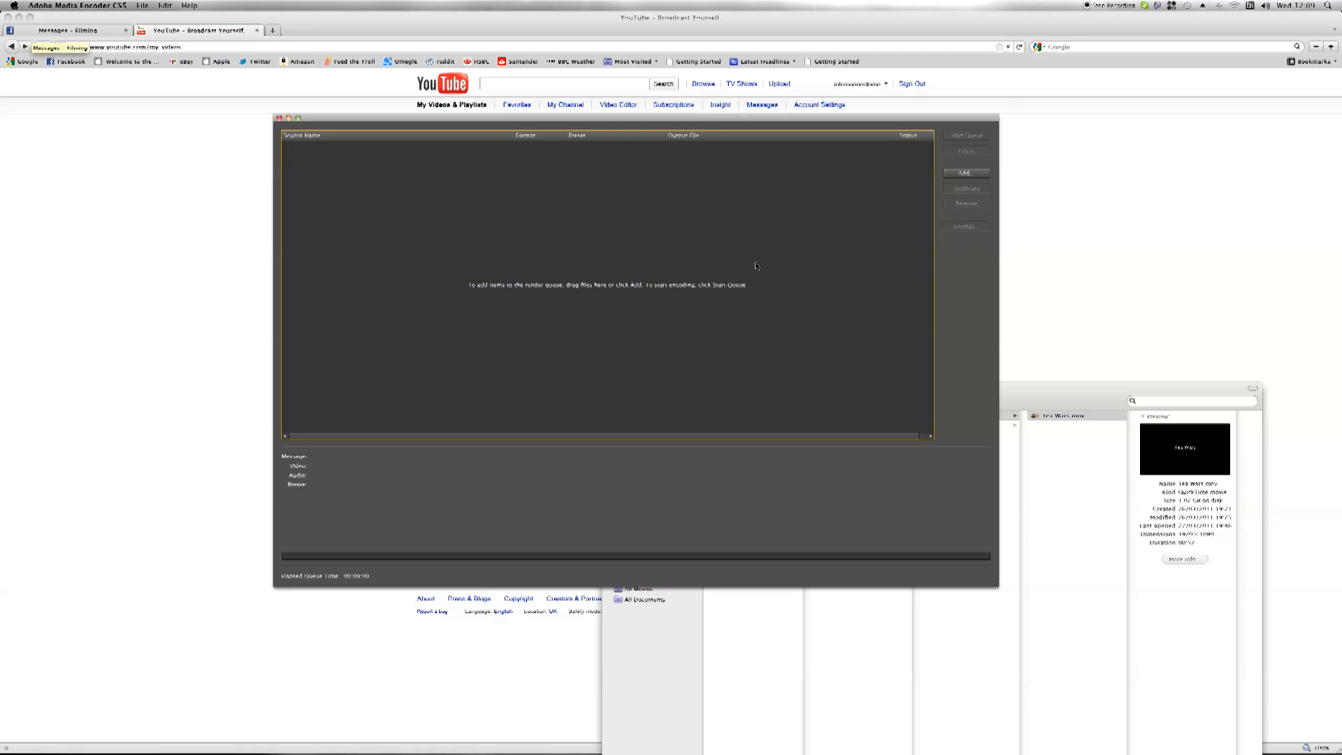
pyautogui.moveTo(557, 173)
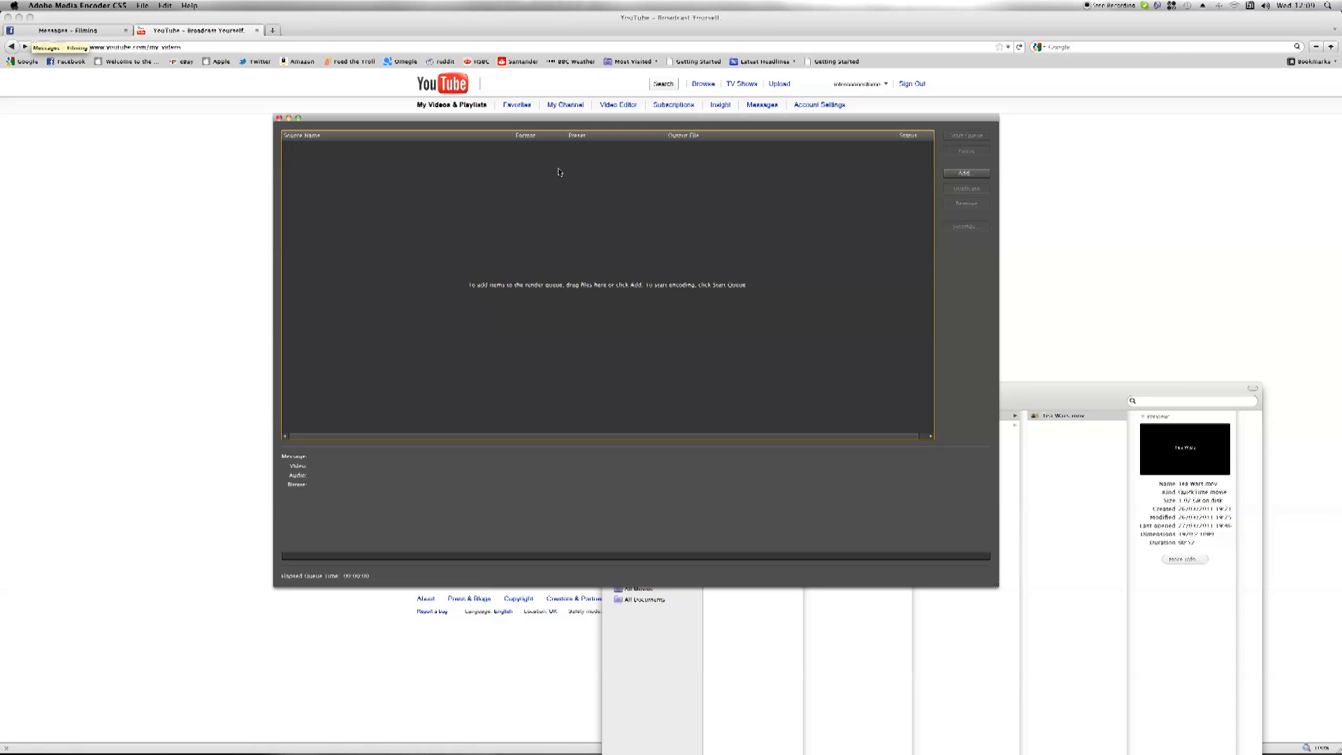
pyautogui.moveTo(668, 253)
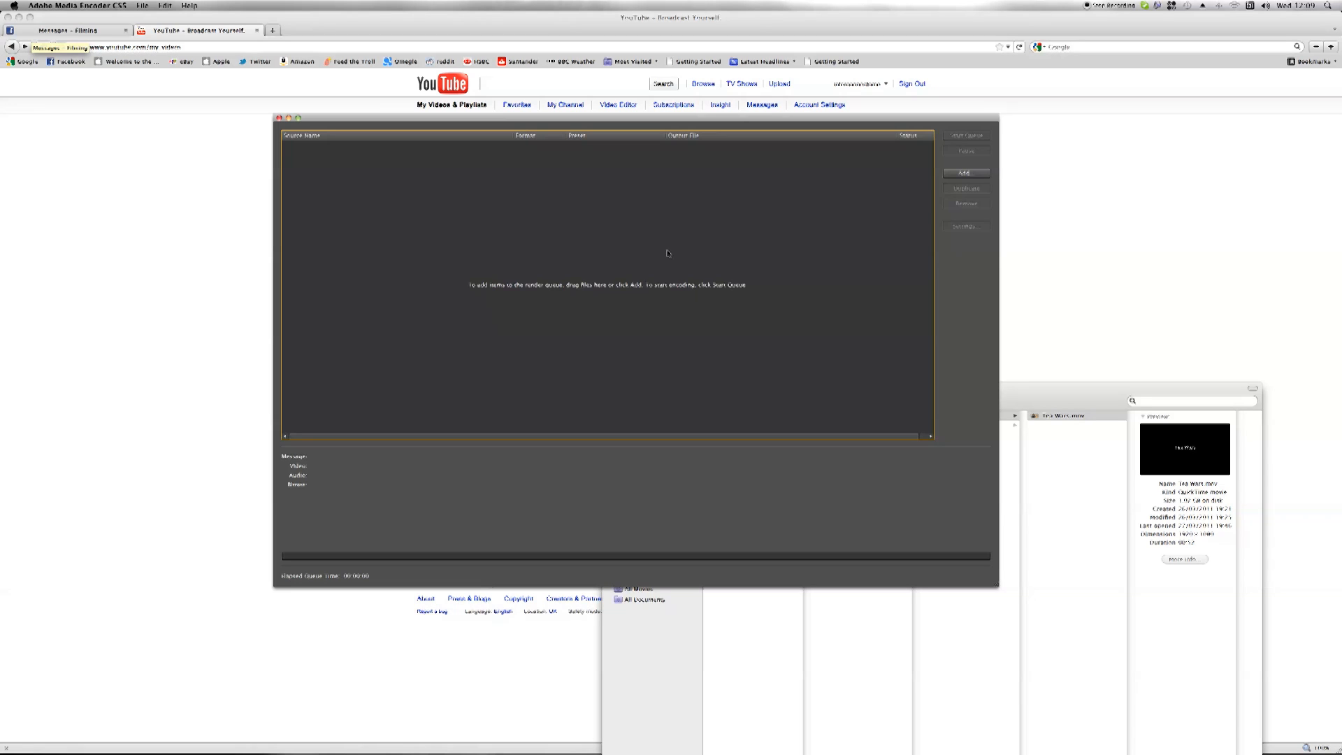
pyautogui.moveTo(774, 337)
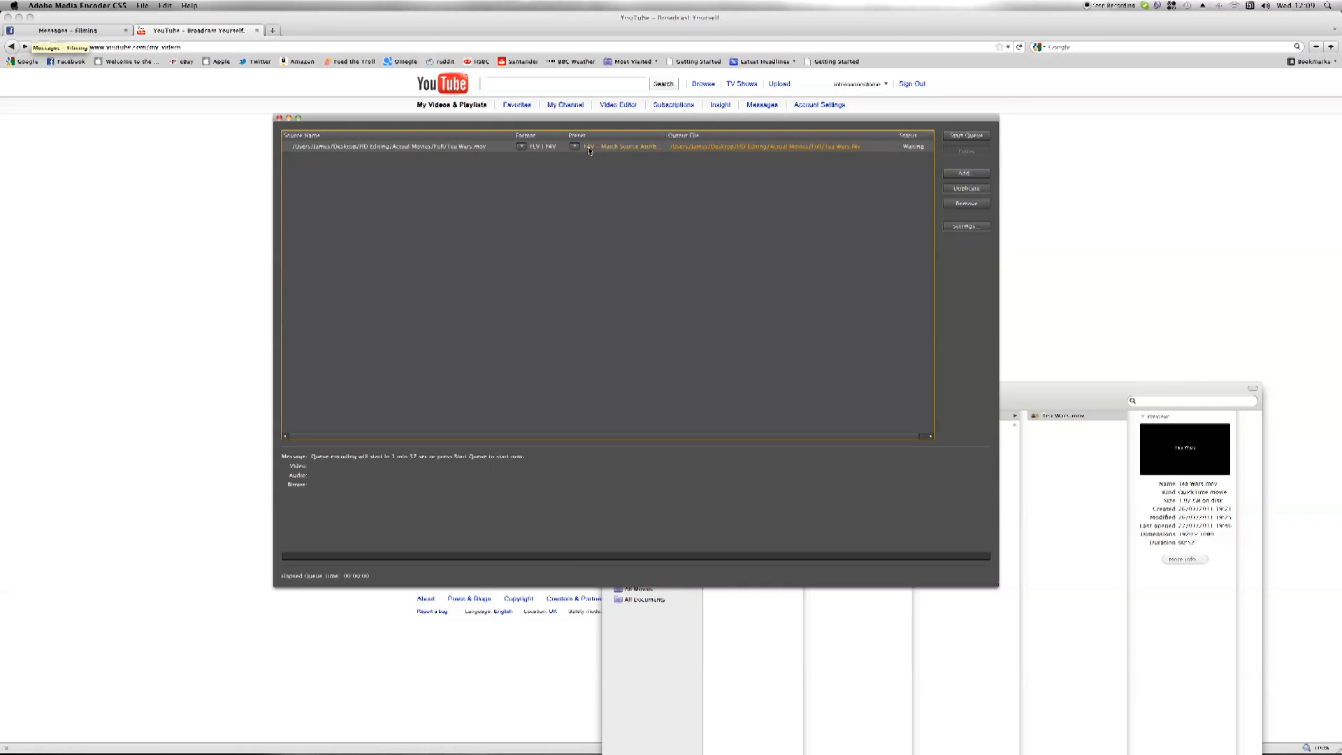
# Step: Choose the F4V - HD 1080p (Flash 9.0.r115 and Higher) preset for the queued Tea Wars job
pyautogui.click(574, 147)
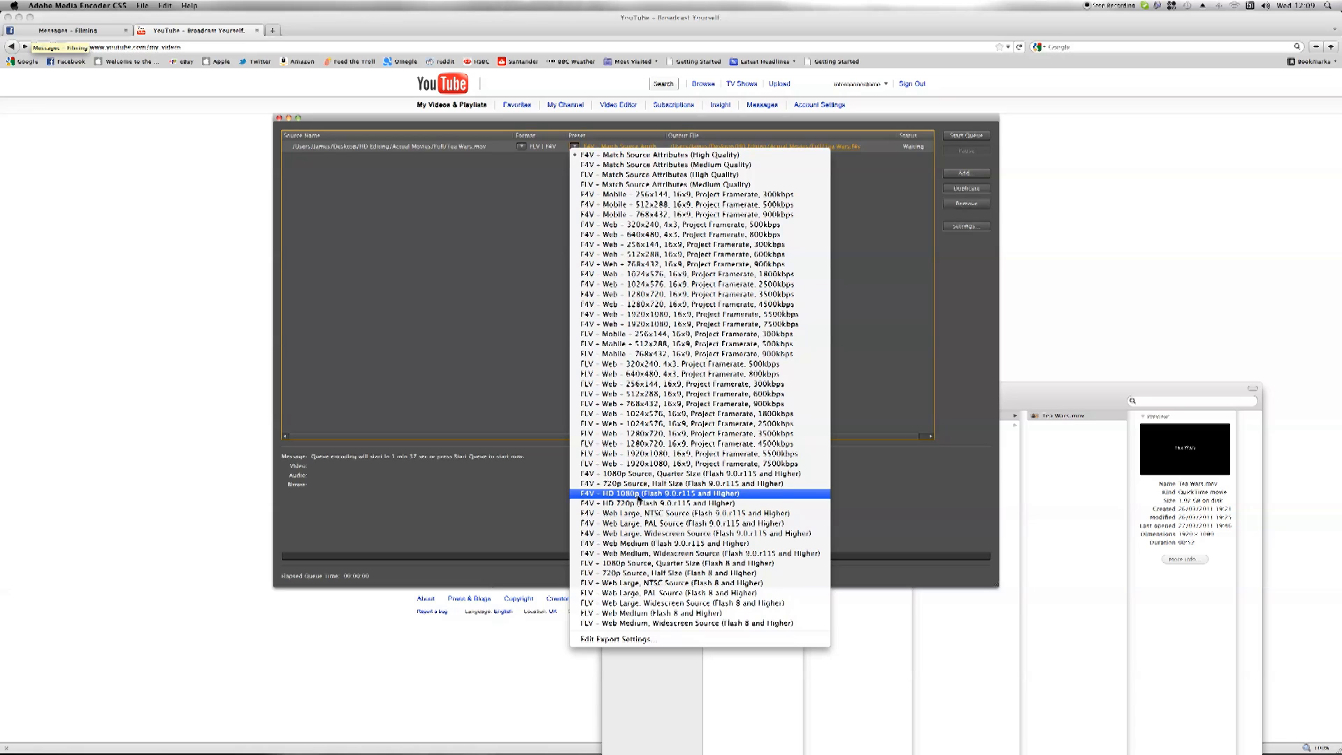
pyautogui.click(669, 493)
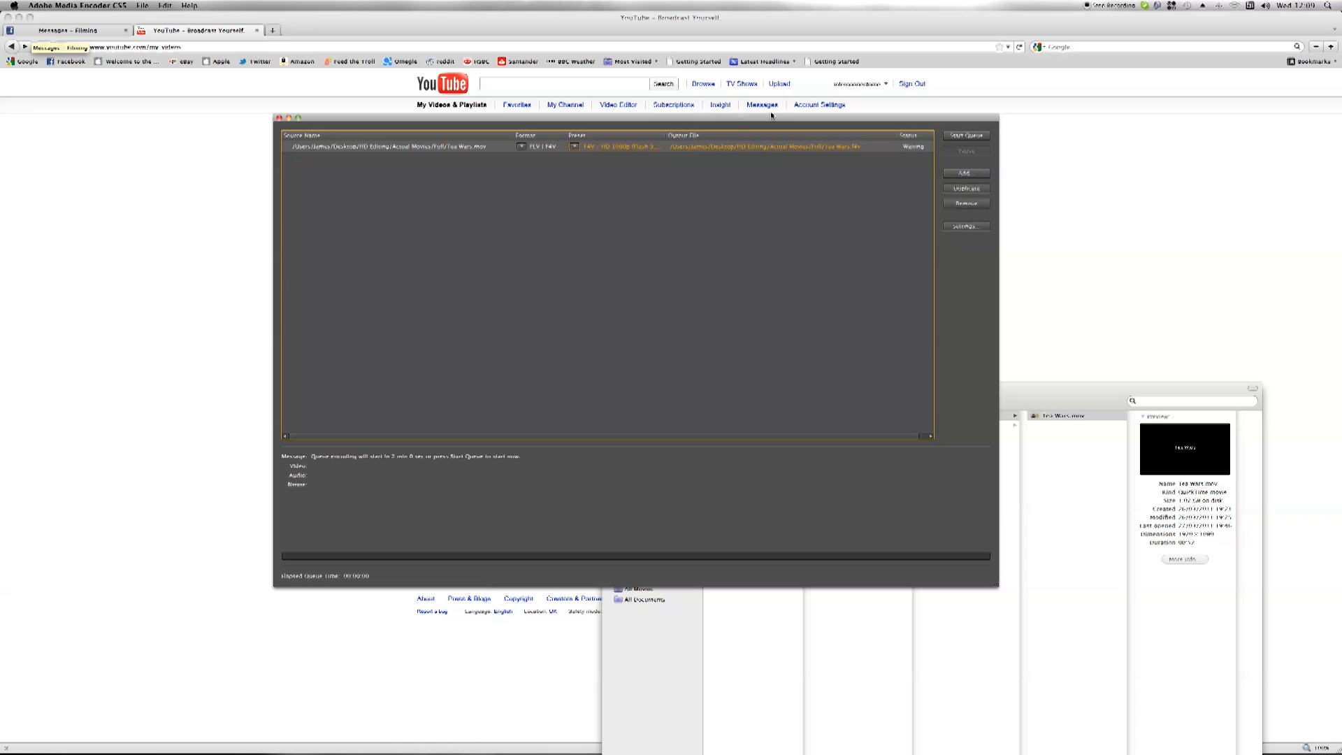
# Step: Set the Tea Wars output file to save on the Desktop
pyautogui.click(764, 146)
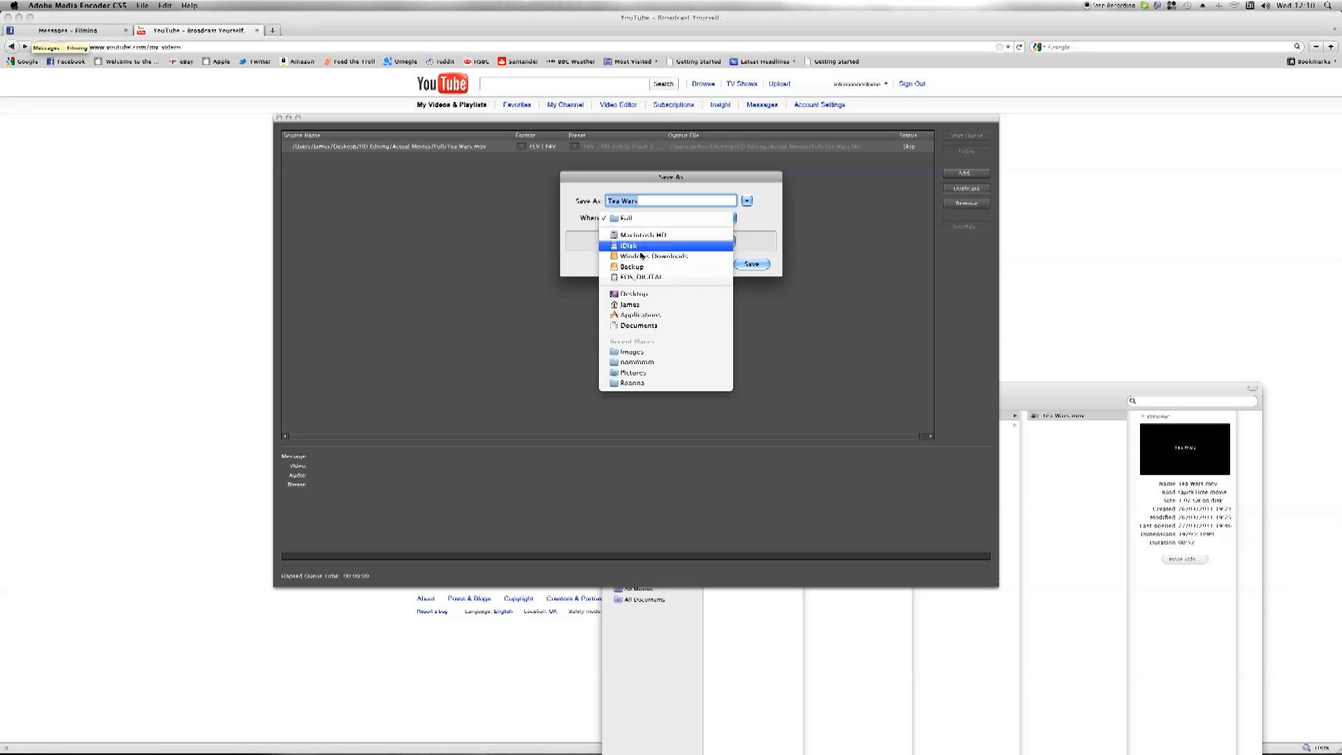
pyautogui.click(633, 293)
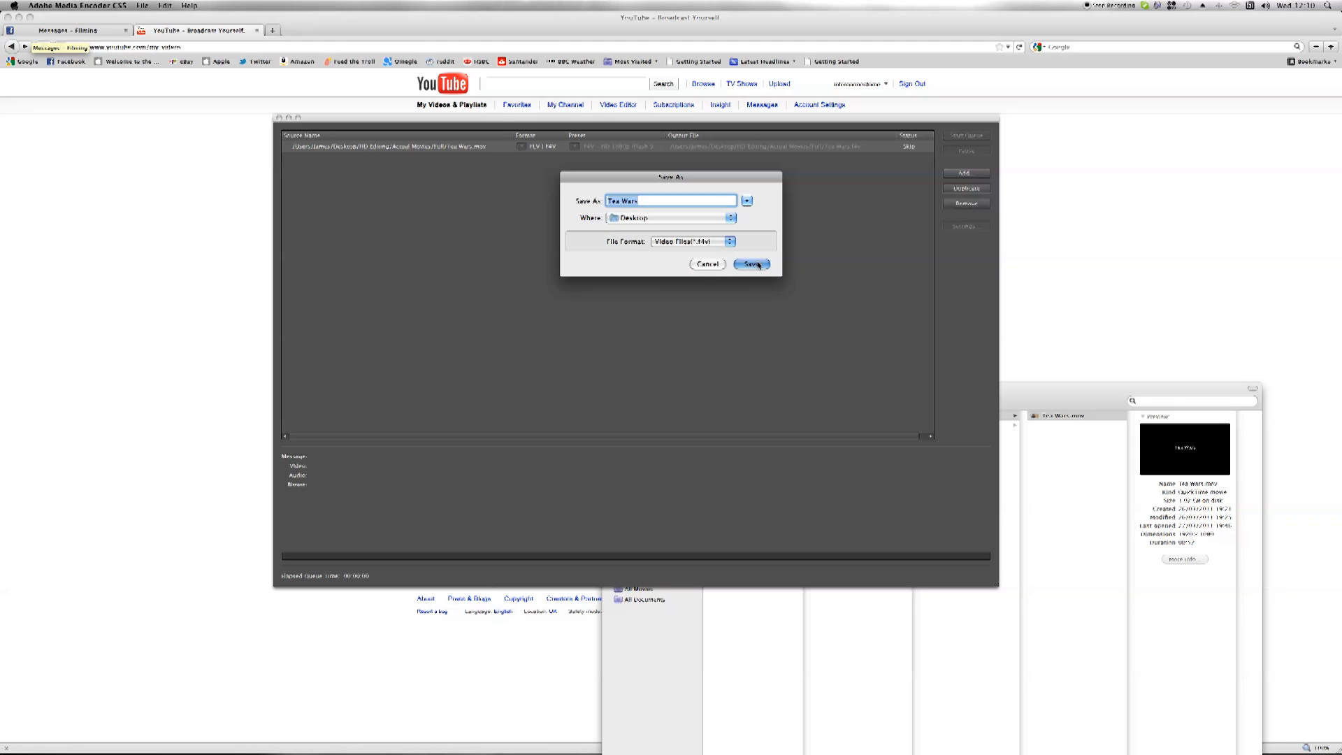
pyautogui.click(752, 264)
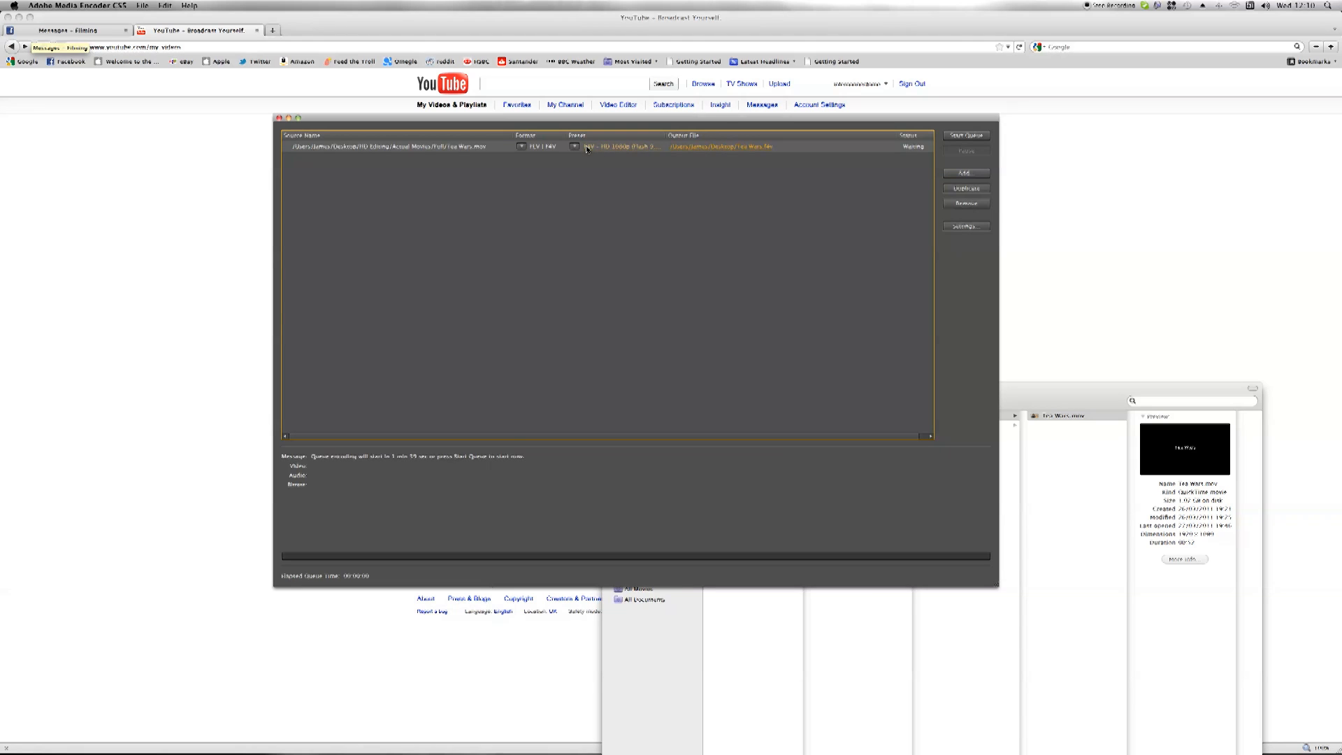
pyautogui.moveTo(633, 147)
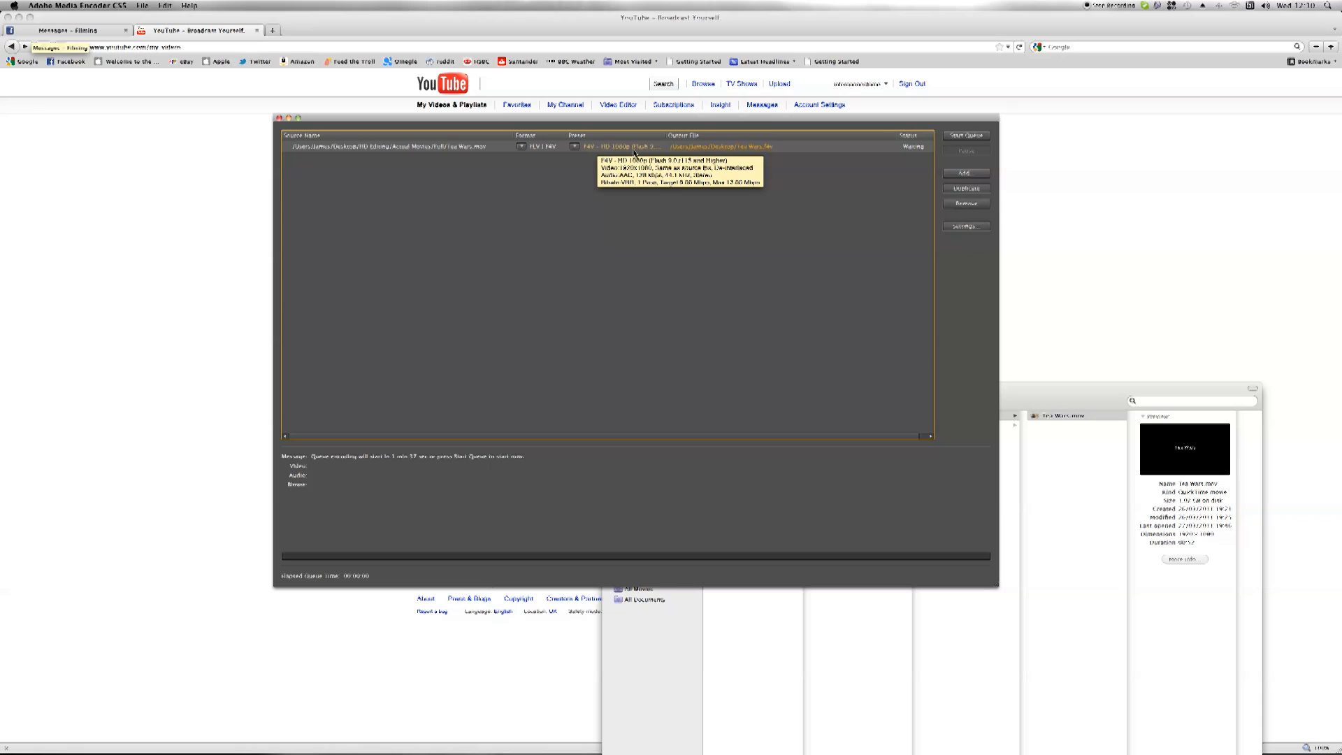
pyautogui.moveTo(745, 147)
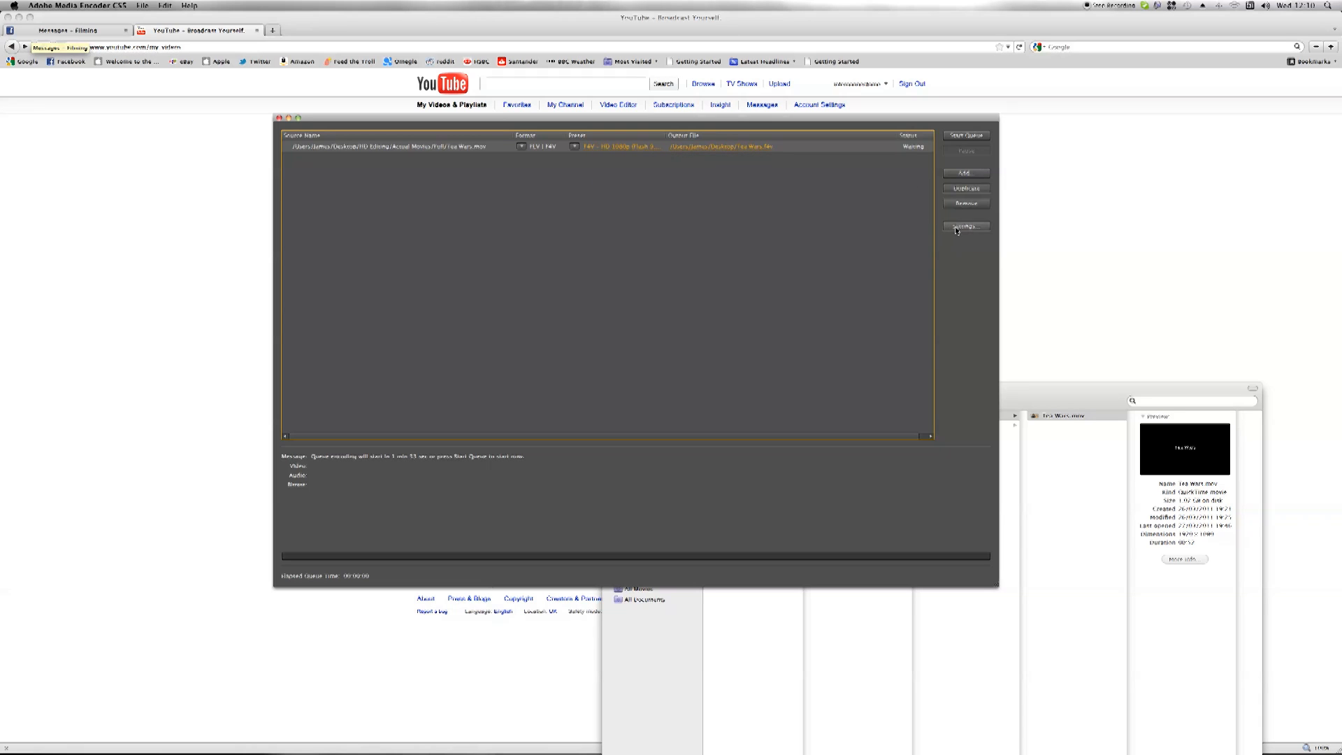
pyautogui.click(966, 227)
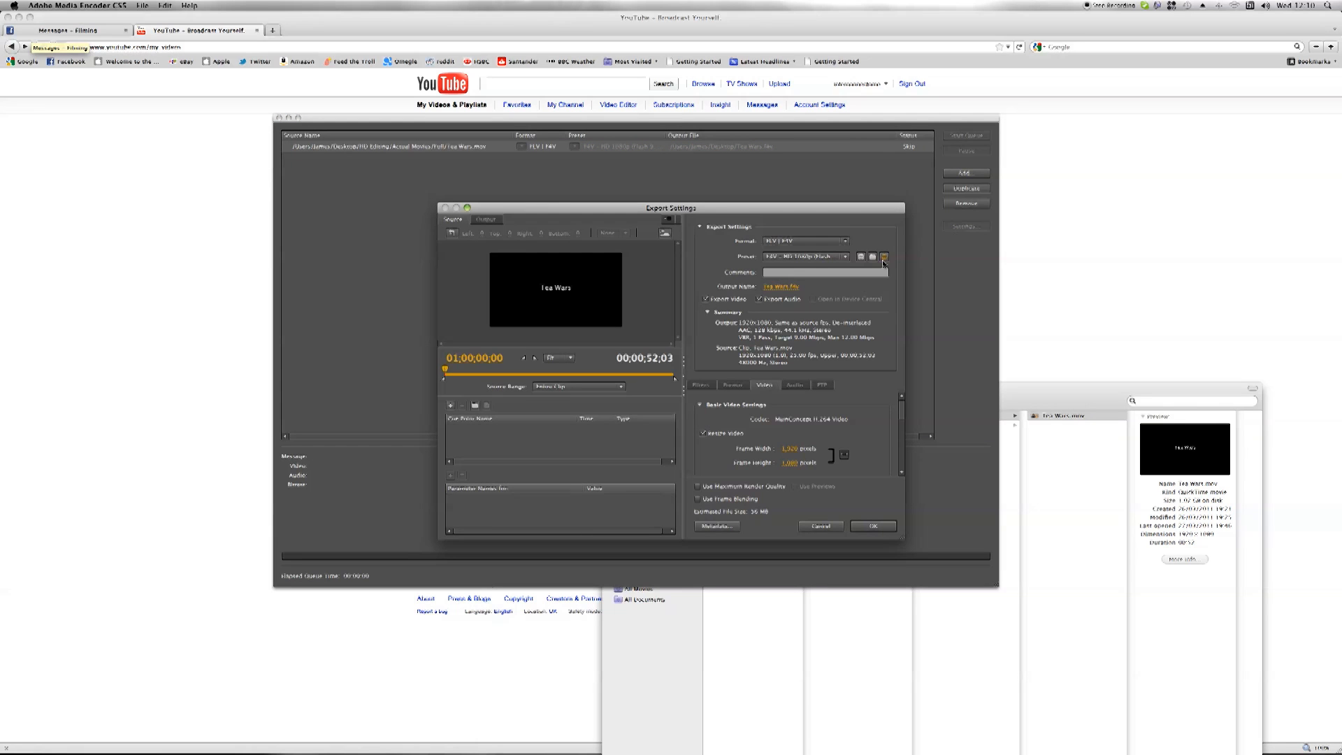
pyautogui.moveTo(860, 470)
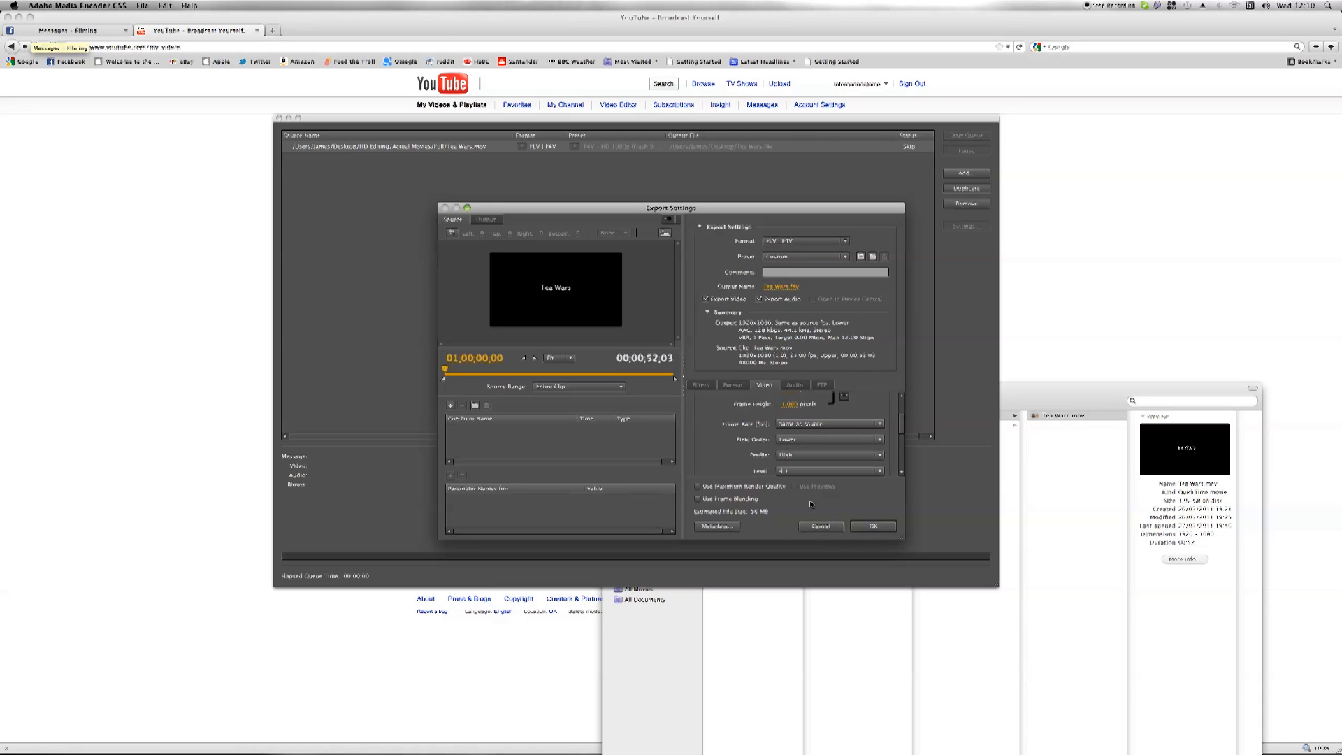
pyautogui.click(872, 526)
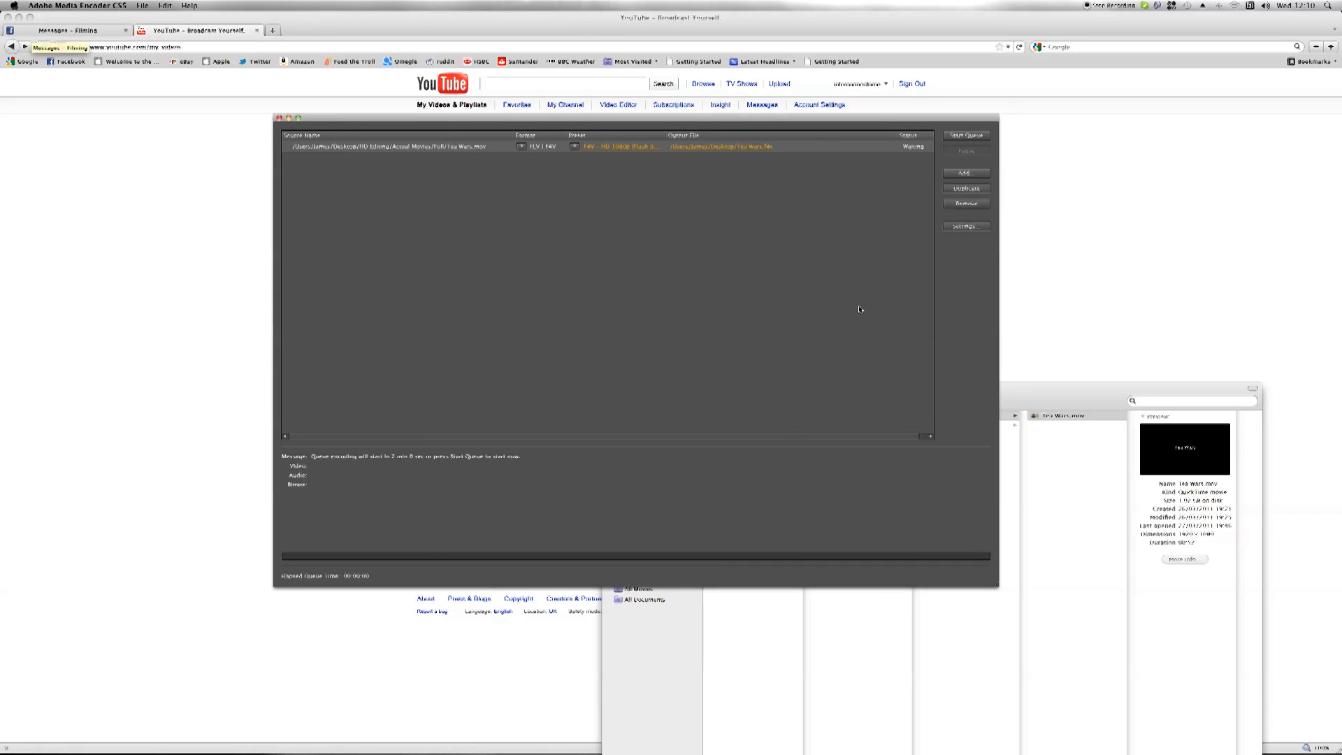
pyautogui.moveTo(579, 246)
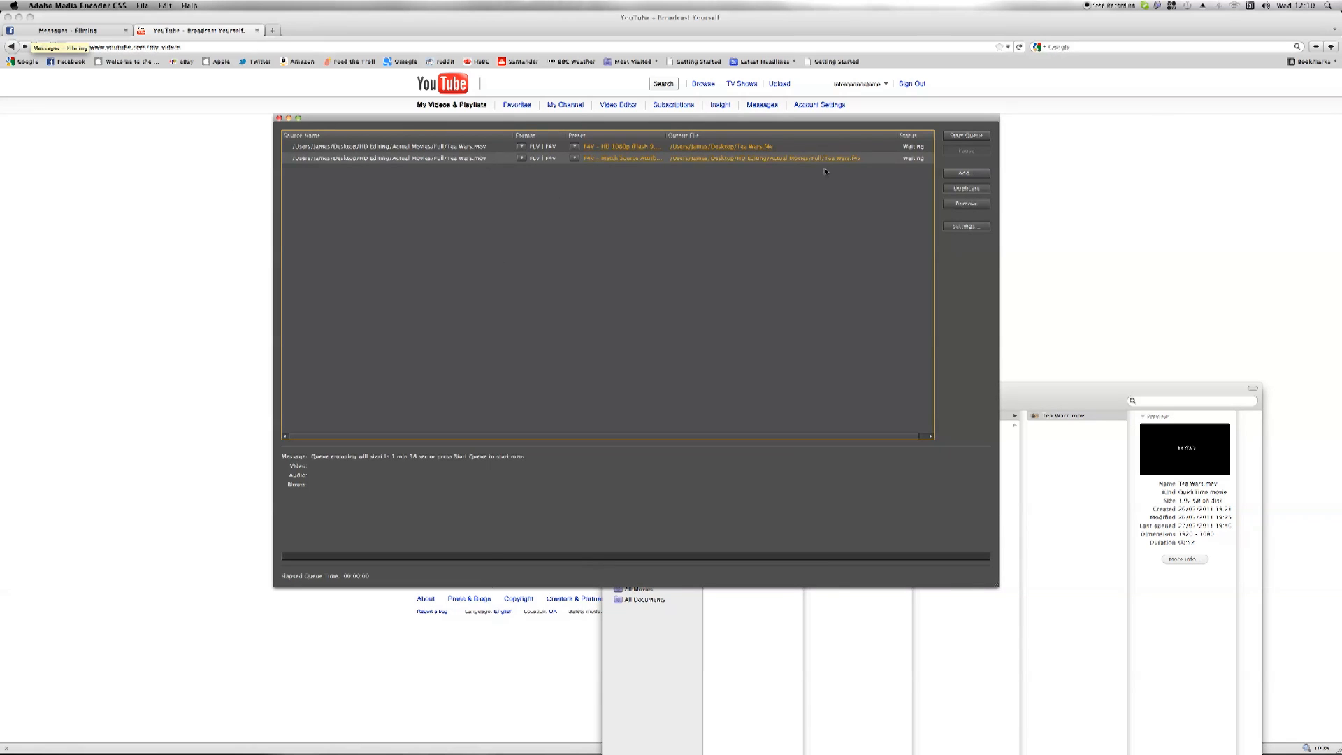
pyautogui.click(965, 202)
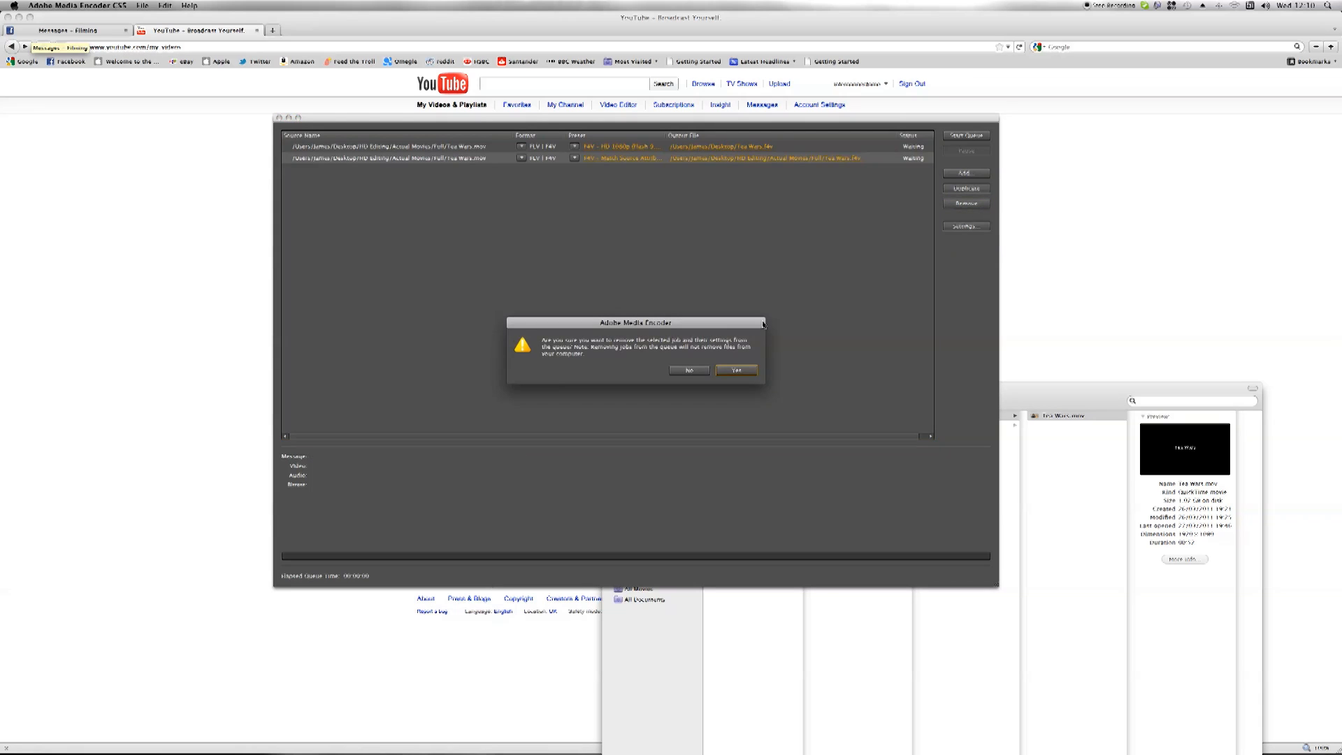
pyautogui.click(734, 371)
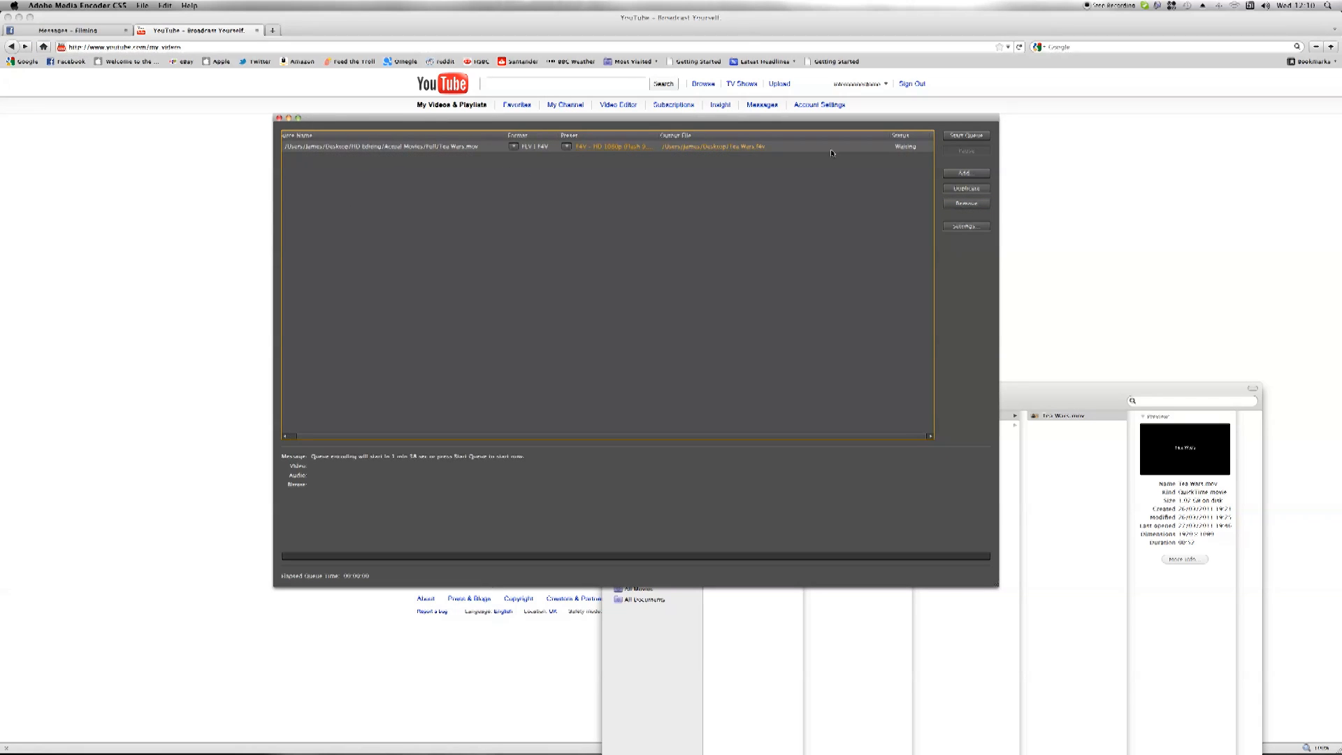
# Step: Start the queue so the Tea Wars job encodes to the F4V file on the Desktop
pyautogui.click(966, 135)
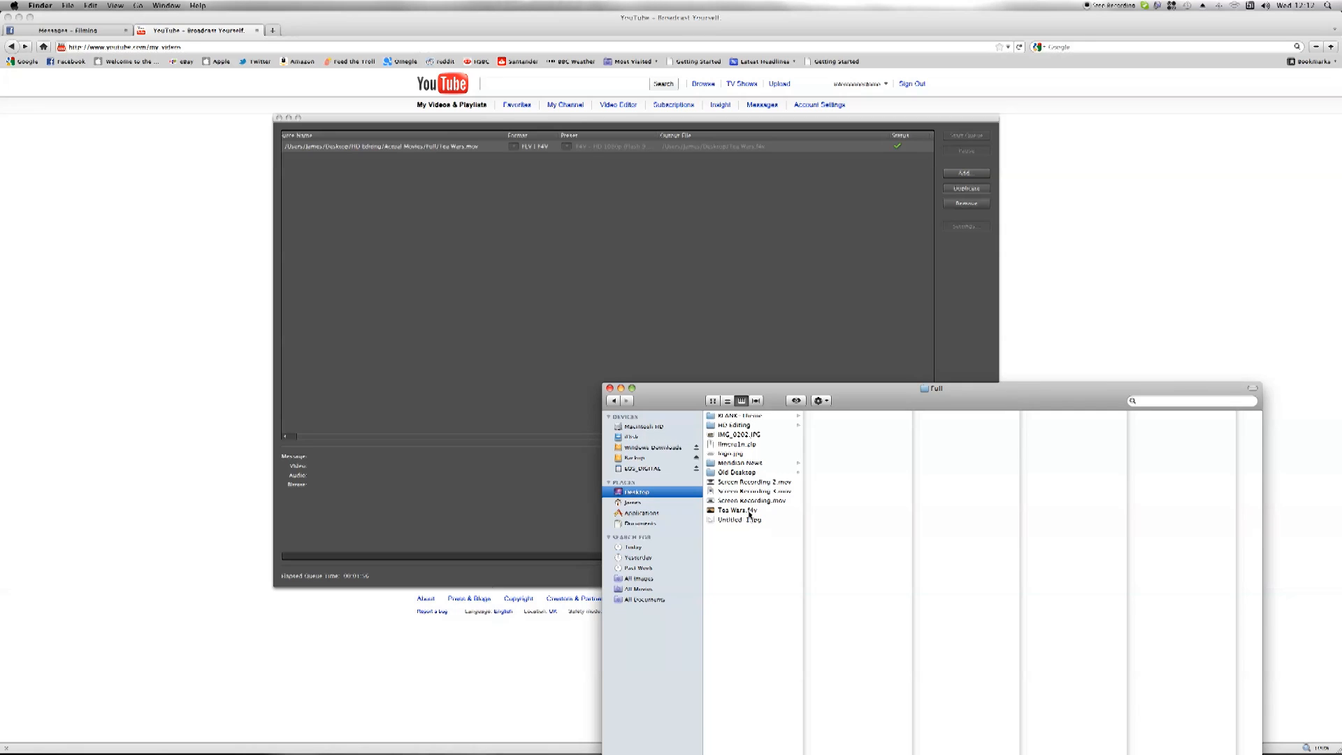
# Step: Preview the encoded Tea Wars.f4v in Finder, then return to the Firefox YouTube upload page
pyautogui.click(741, 510)
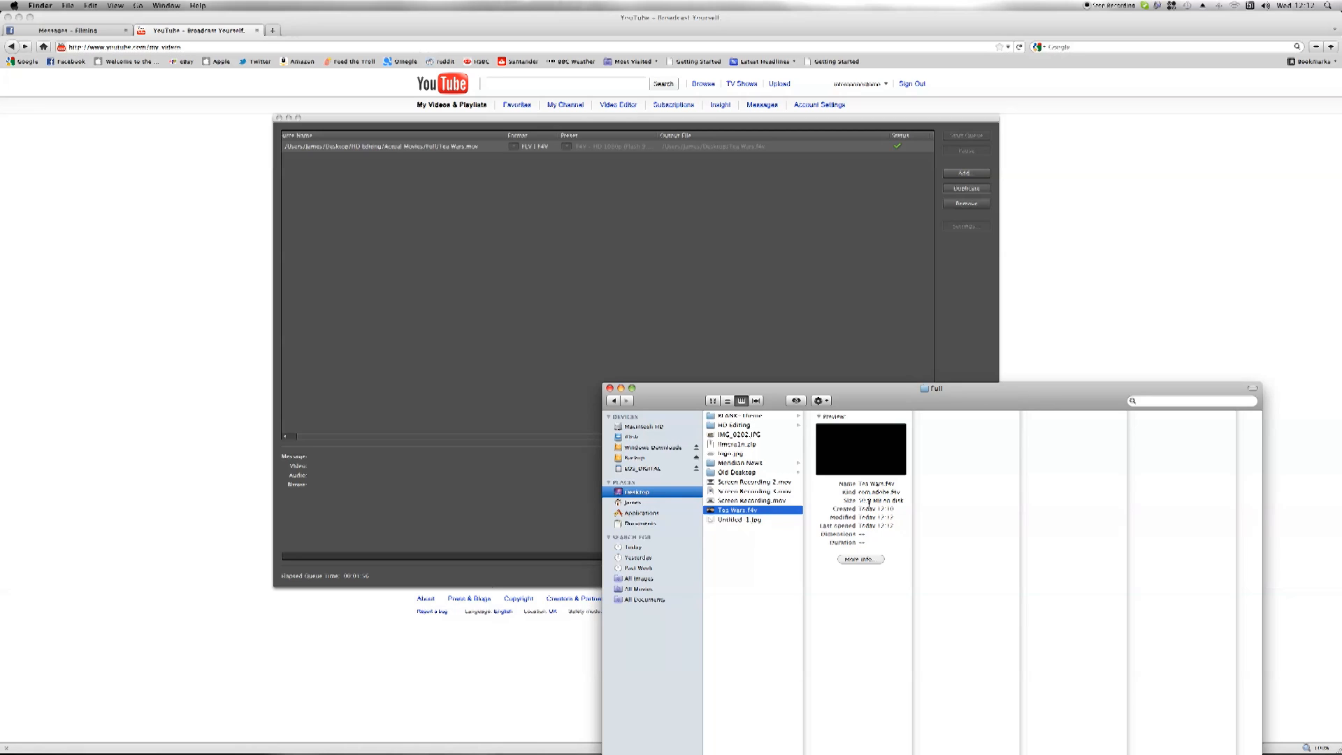
pyautogui.moveTo(1023, 214)
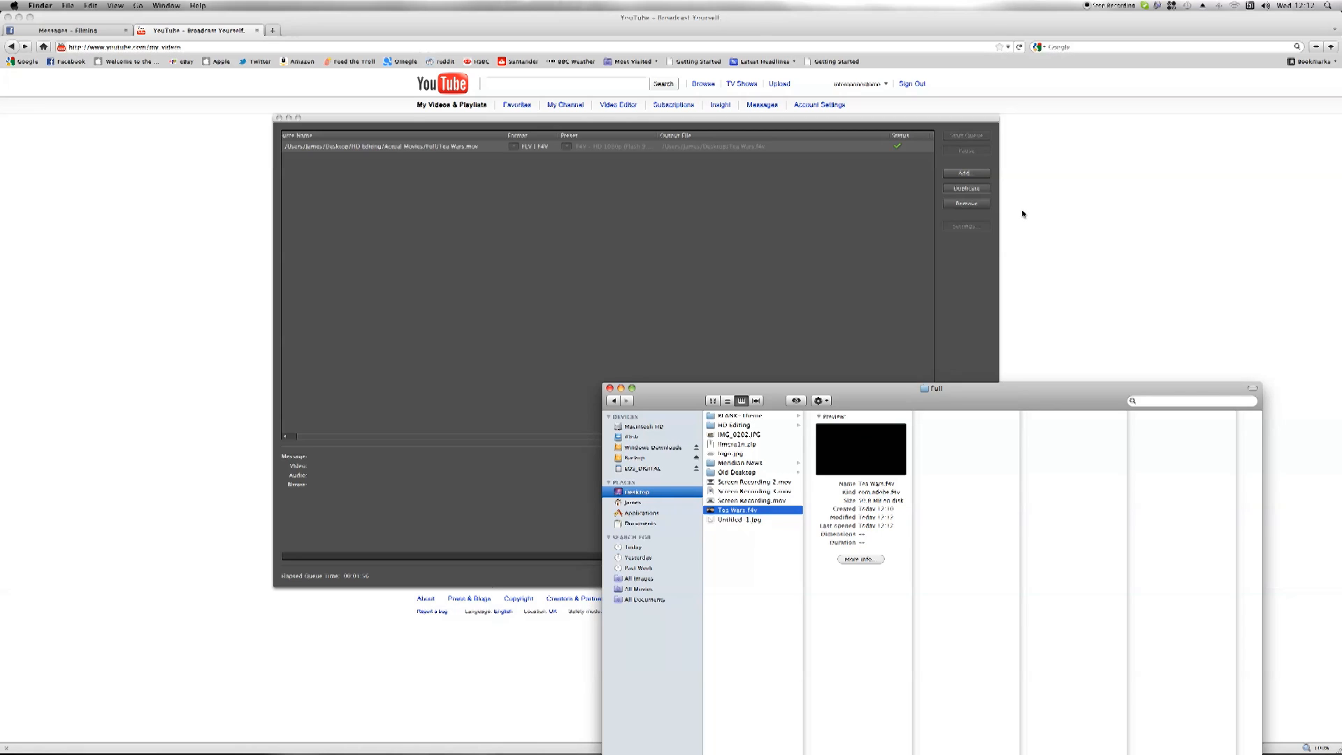
pyautogui.click(779, 83)
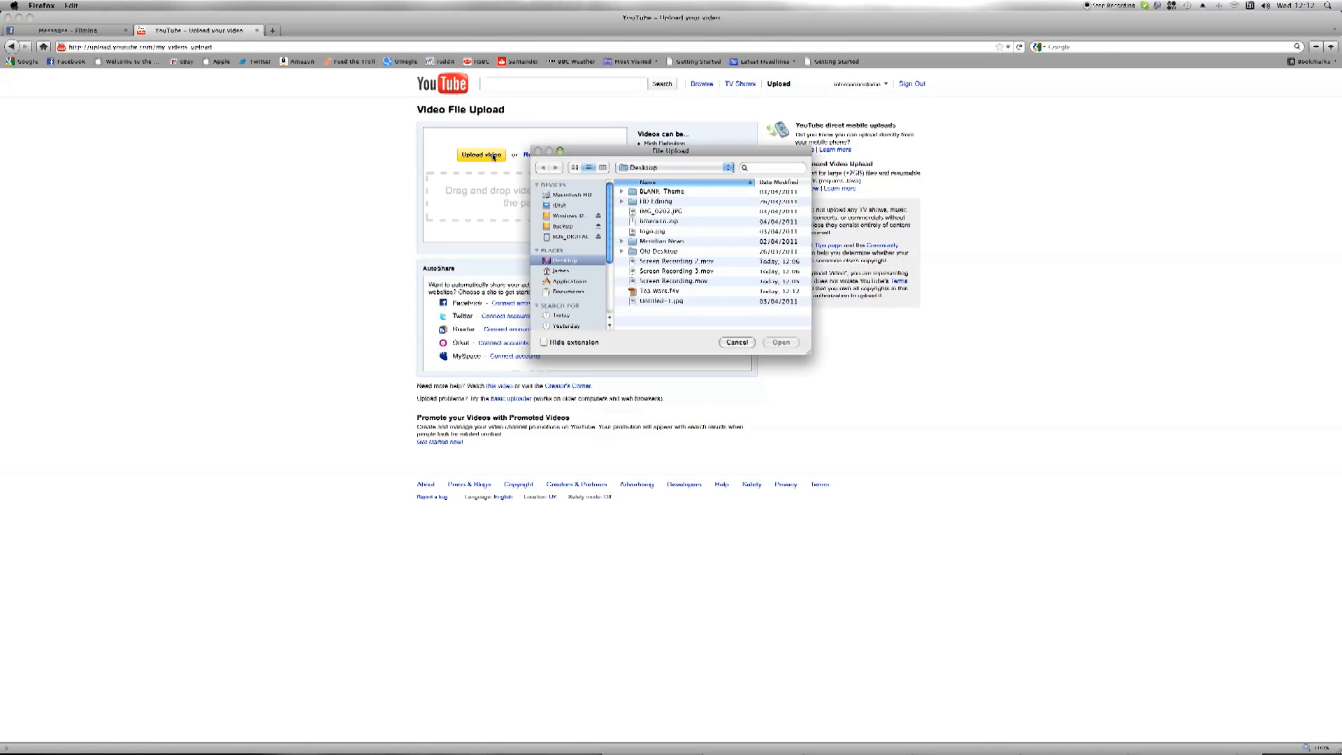
pyautogui.moveTo(676, 294)
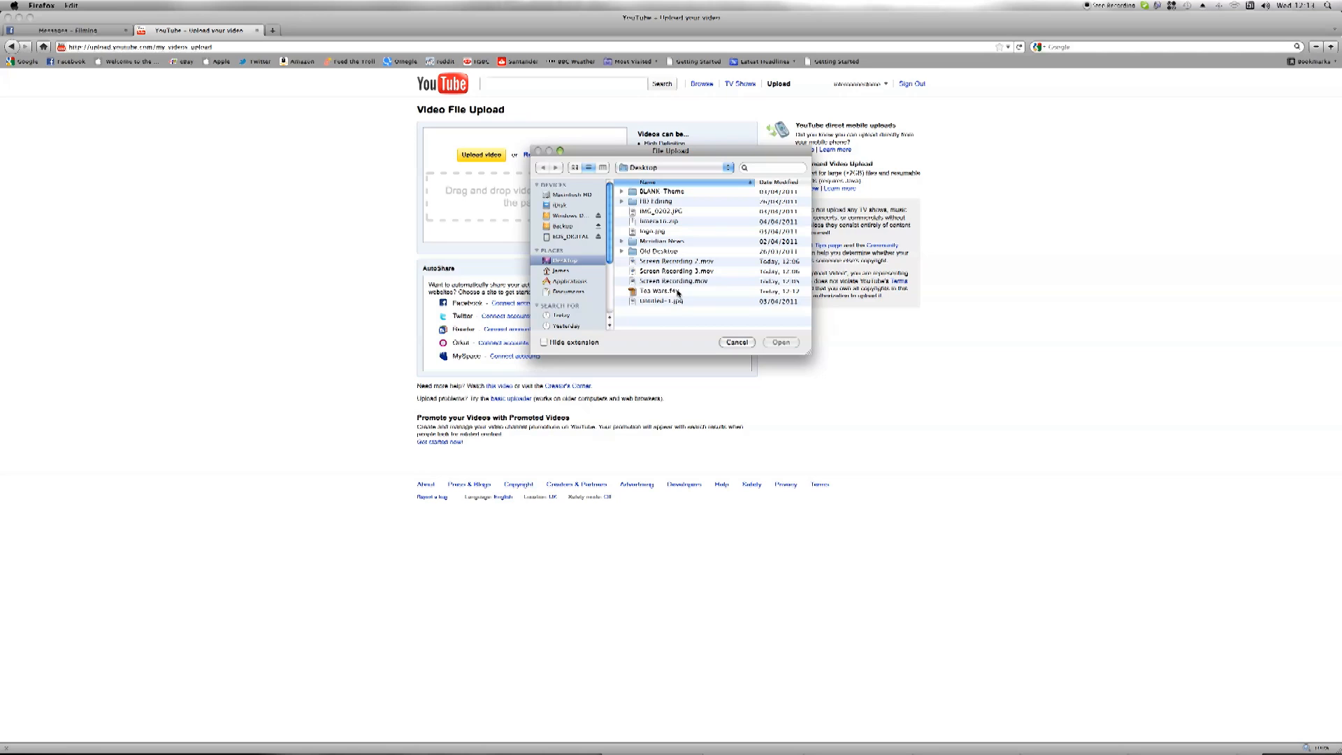
# Step: Select Tea Wars.f4v from the Desktop and begin its upload to YouTube
pyautogui.click(676, 291)
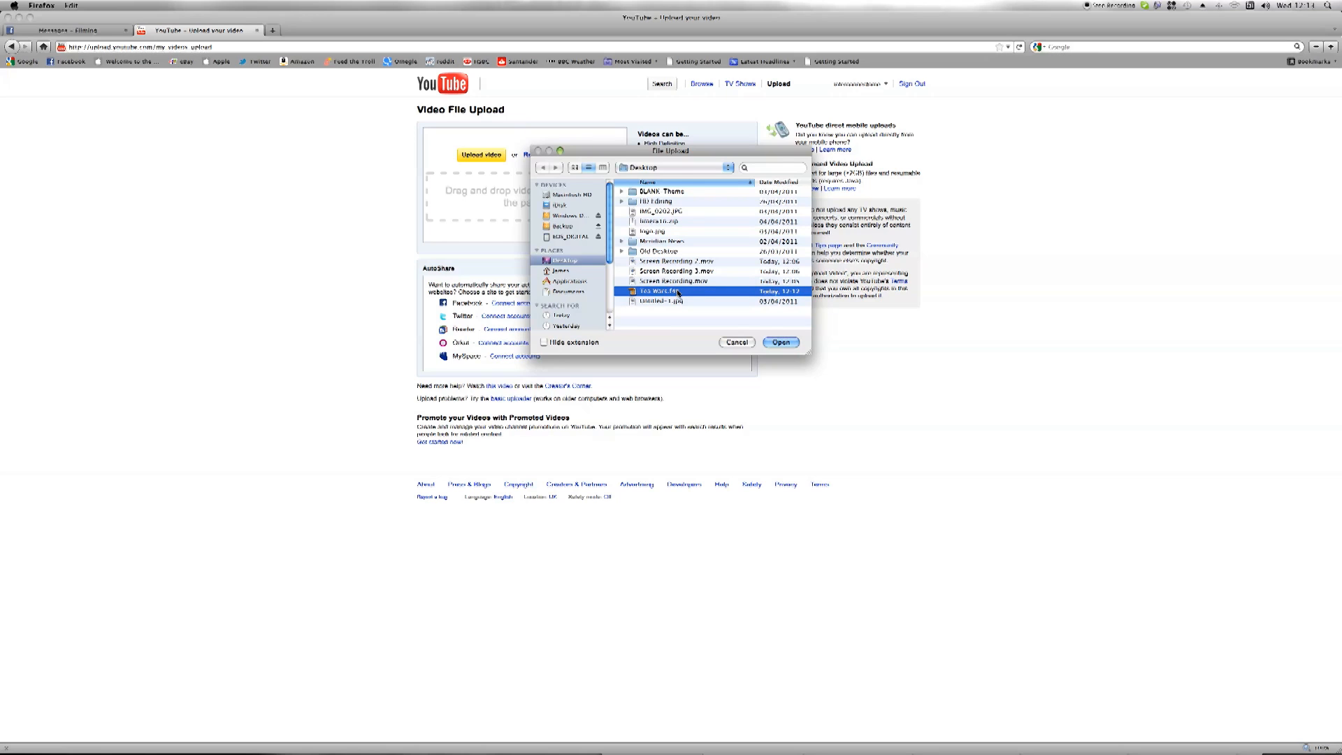
pyautogui.click(779, 342)
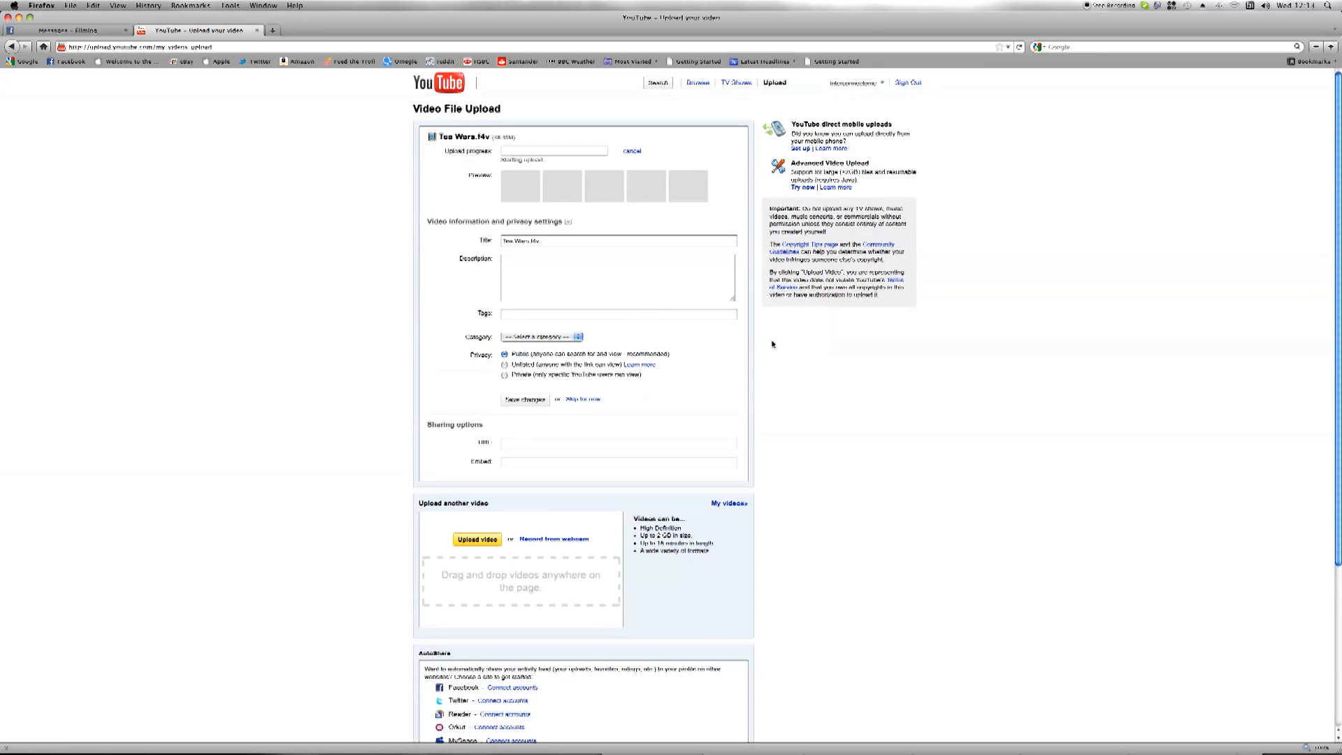